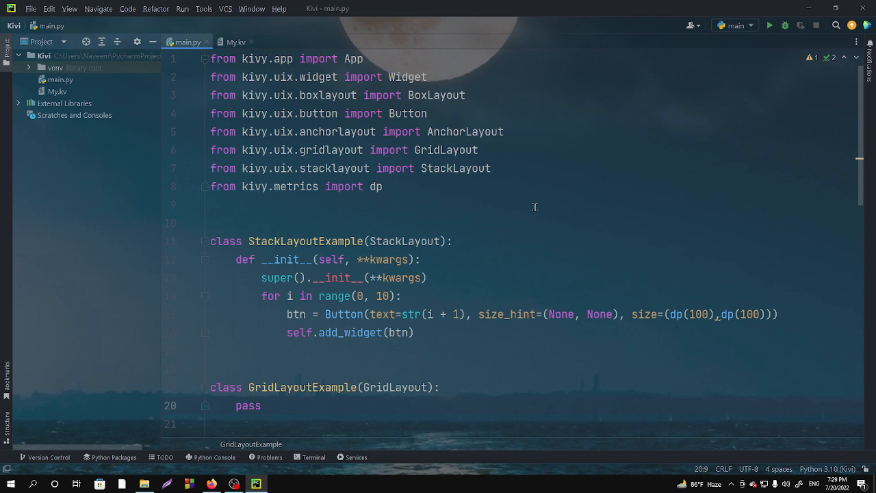
# Step: Show the File menu's commands over main.py
pyautogui.click(31, 11)
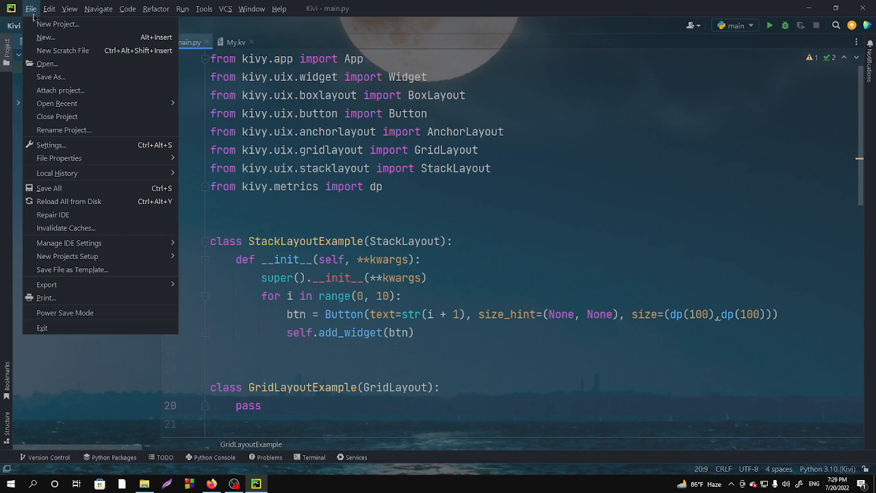
# Step: Show the Kivi project's Python 3.10 interpreter and its installed packages in Settings
pyautogui.click(51, 146)
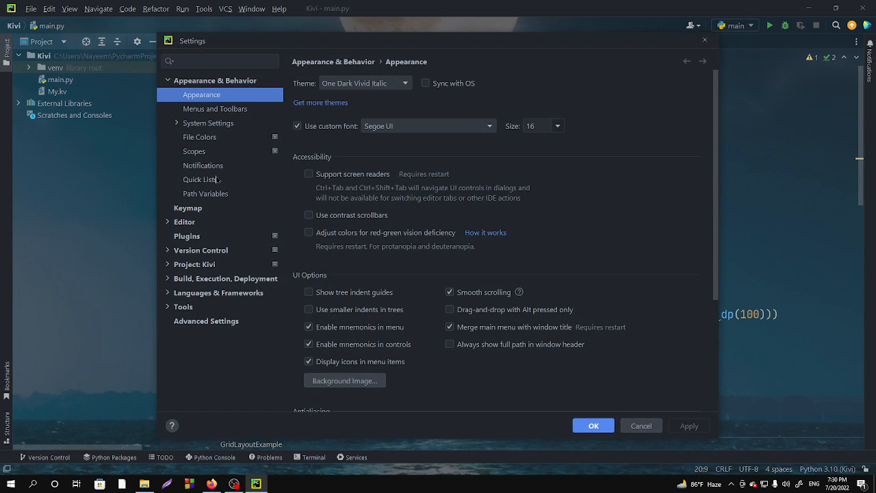
pyautogui.moveTo(192, 269)
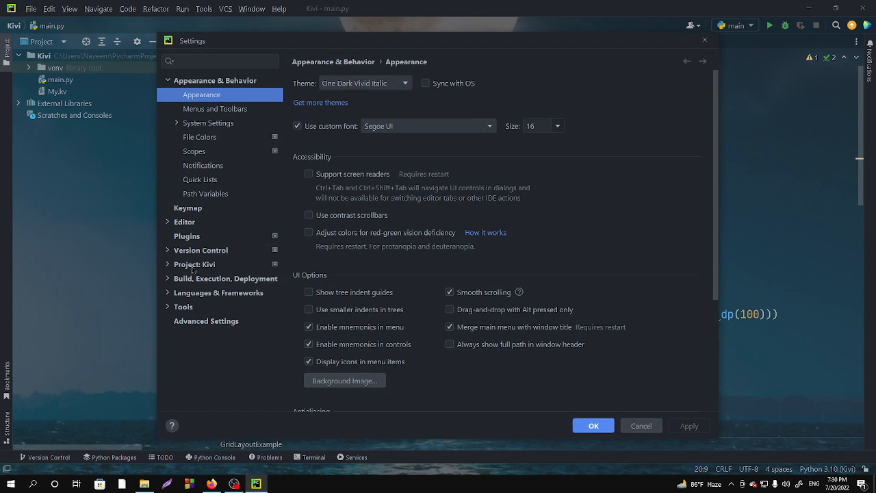
pyautogui.click(194, 265)
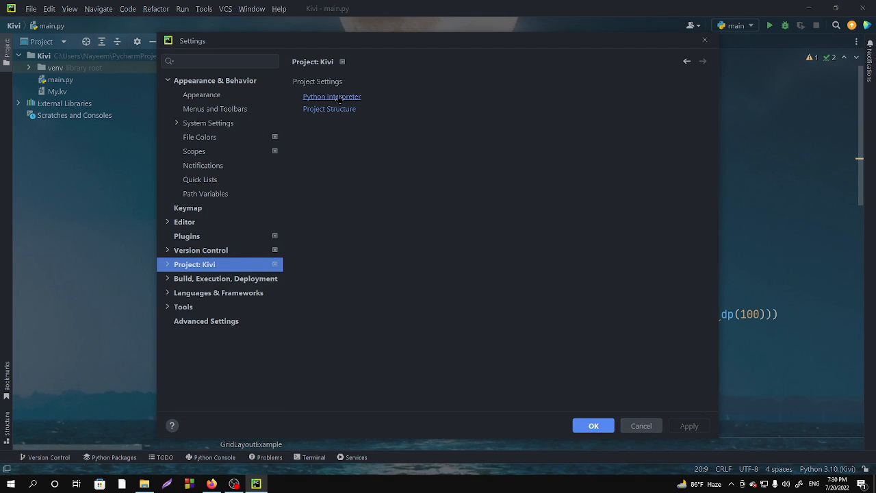
pyautogui.click(331, 96)
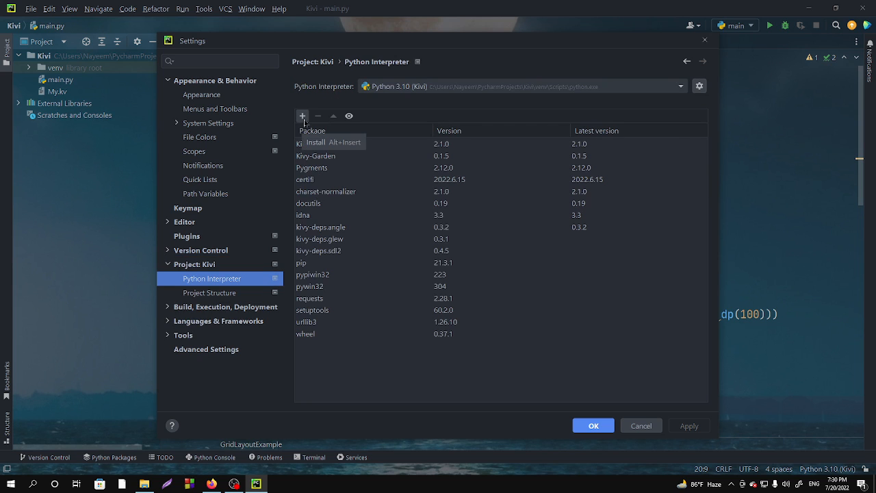
# Step: Search Available Packages for 'kivy', confirm Kivy 2.1.0 is listed, and return to main.py
pyautogui.click(301, 115)
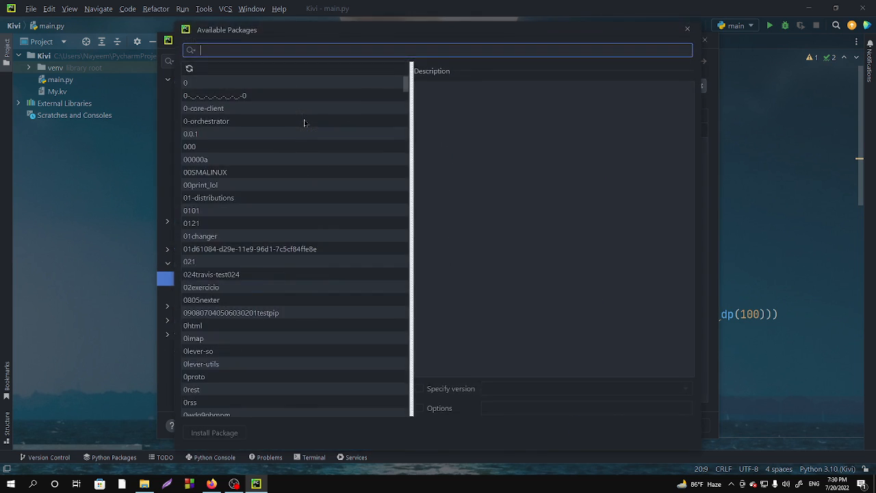
pyautogui.write('k')
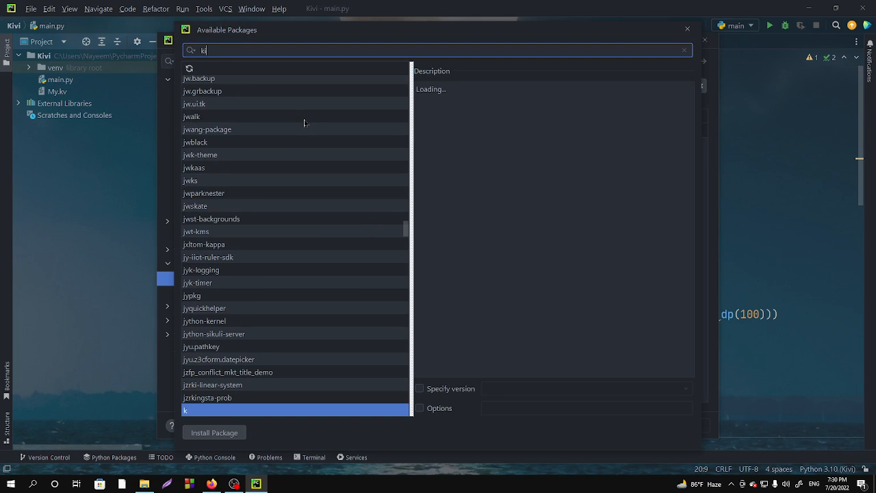
pyautogui.write('ivy')
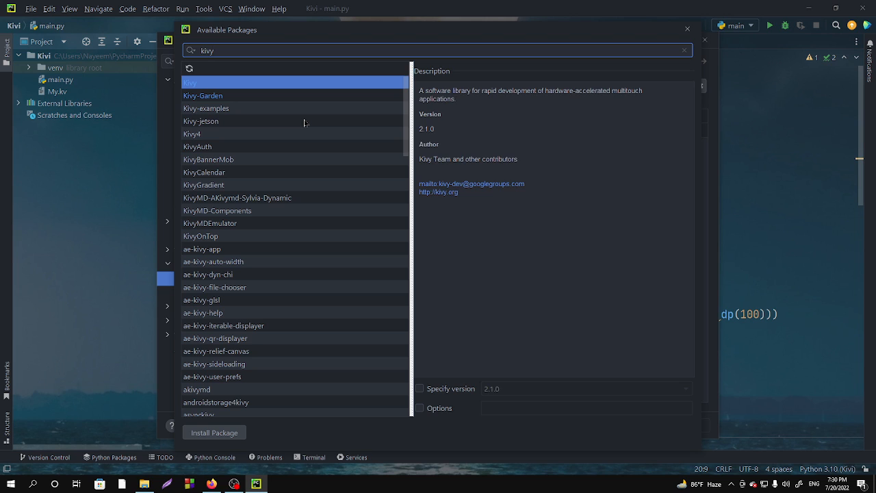
pyautogui.moveTo(209, 428)
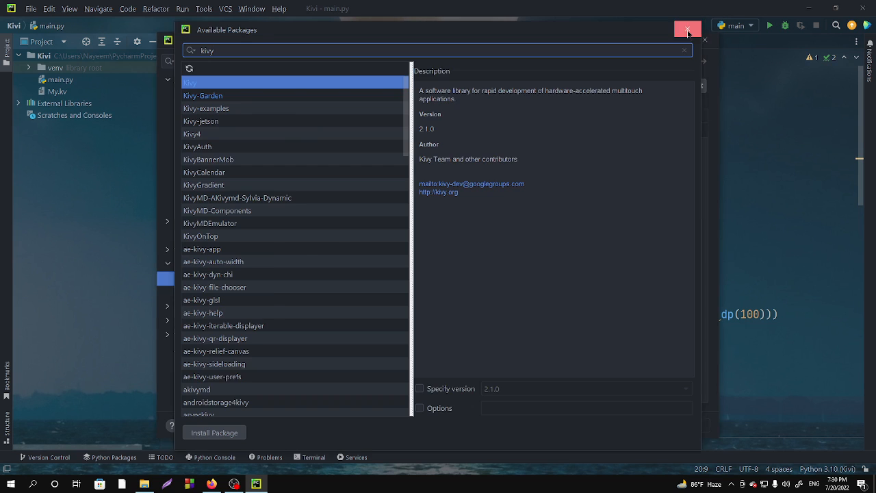
pyautogui.click(687, 31)
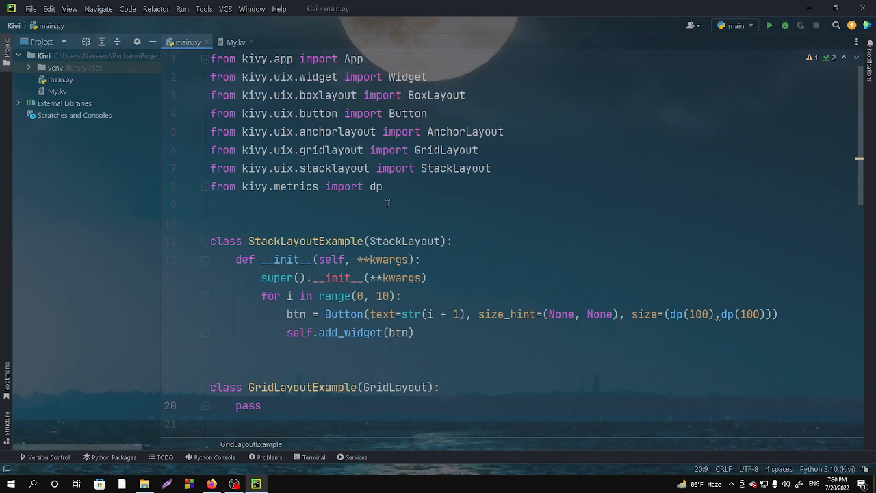